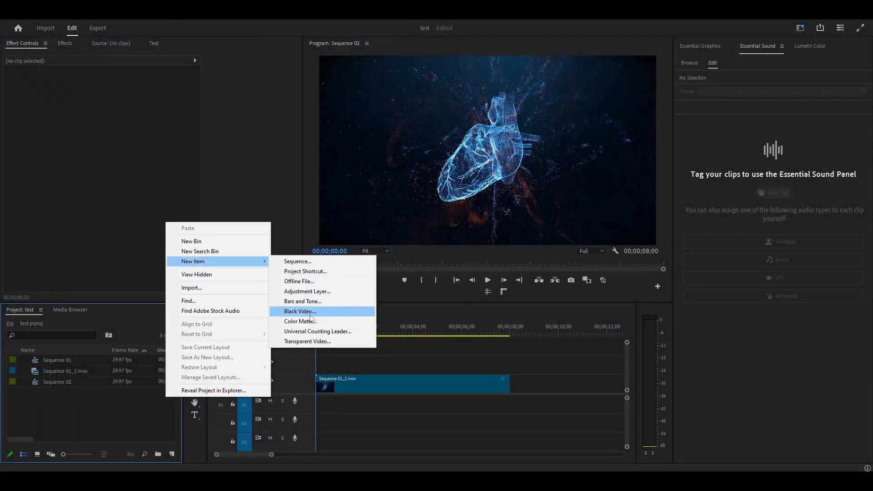
Create a new Color Matte in pure red (FF0000)
{"action": "left_click", "coordinate": [300, 321]}
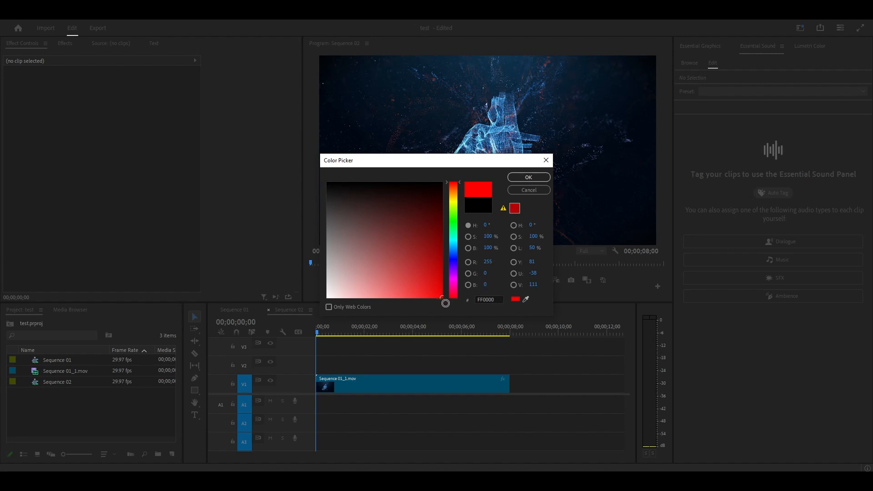
{"action": "left_click", "coordinate": [527, 177]}
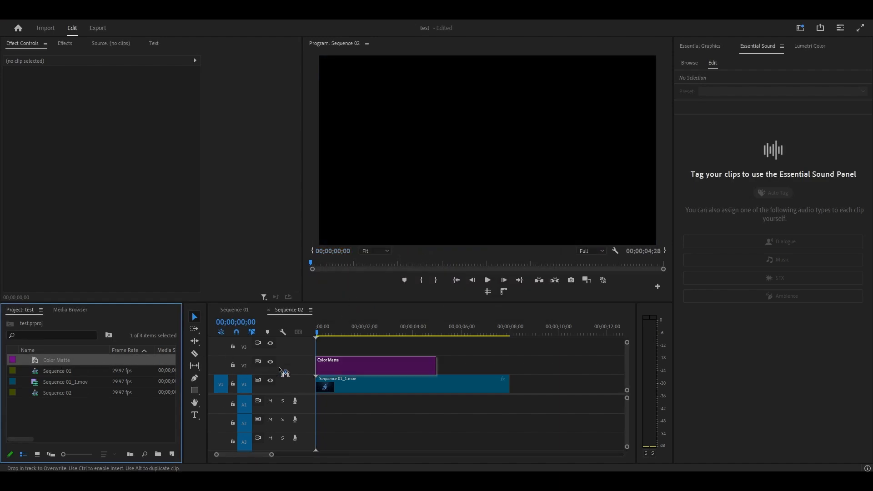
{"action": "left_click_drag", "start_coordinate": [436, 365], "coordinate": [493, 366]}
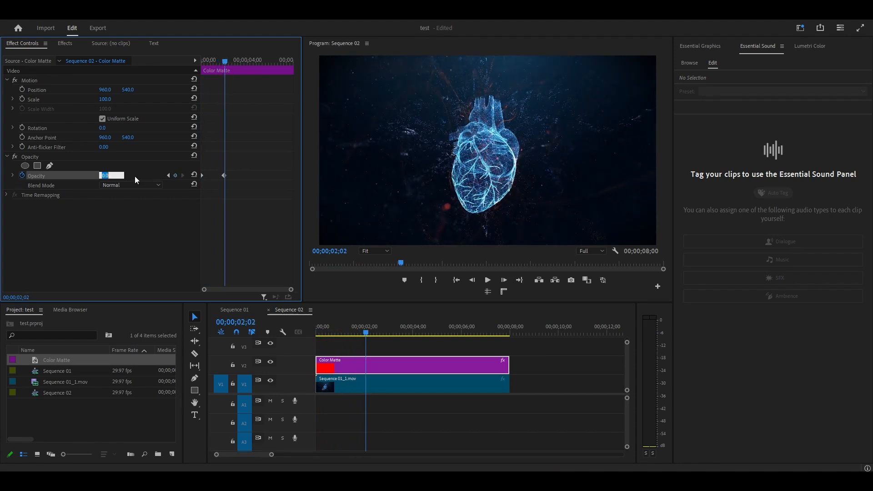
Set the matte's Opacity keyframes to 20.0, then 0.0 a little later
{"action": "type", "text": "20.0"}
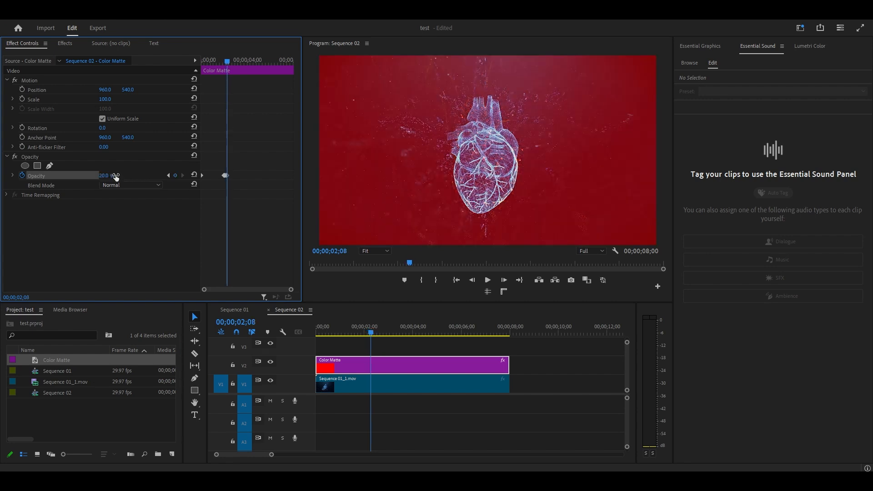
{"action": "double_click", "coordinate": [103, 176]}
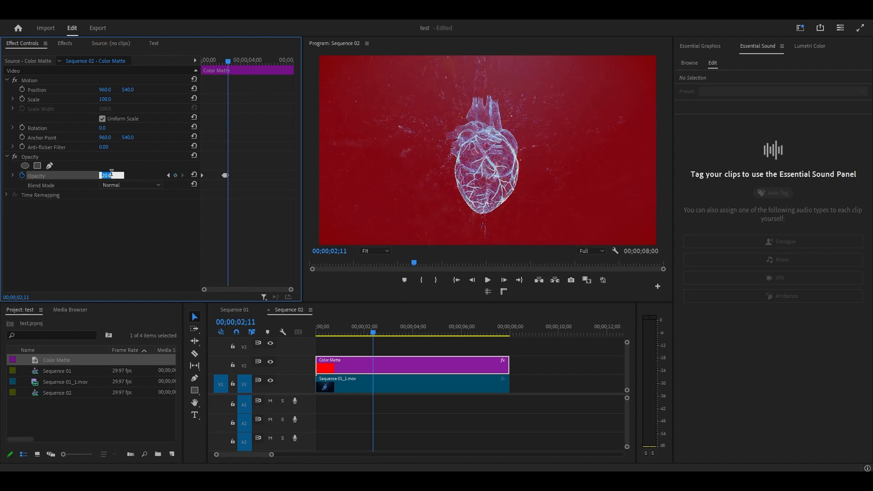
{"action": "type", "text": "0.0"}
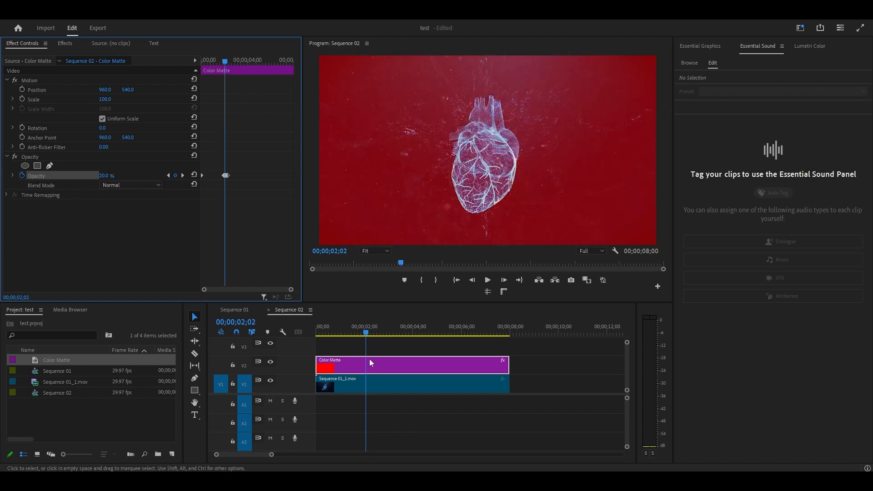
Keyframe the heart clip's Scale up to 115, then begin entering 10
{"action": "left_click", "coordinate": [412, 385]}
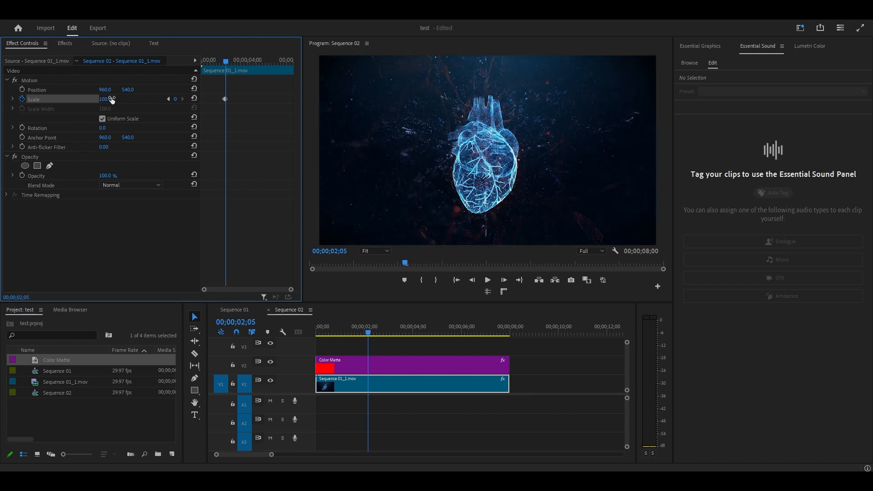
{"action": "type", "text": "115"}
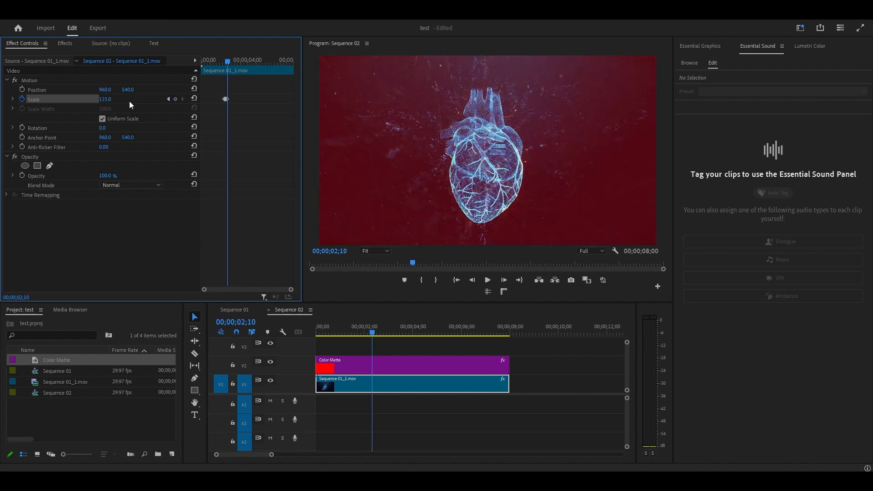
{"action": "type", "text": "10"}
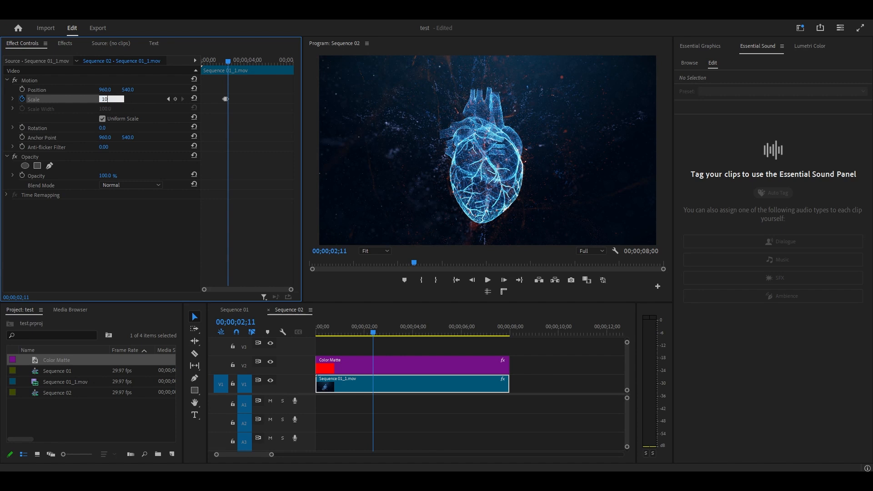